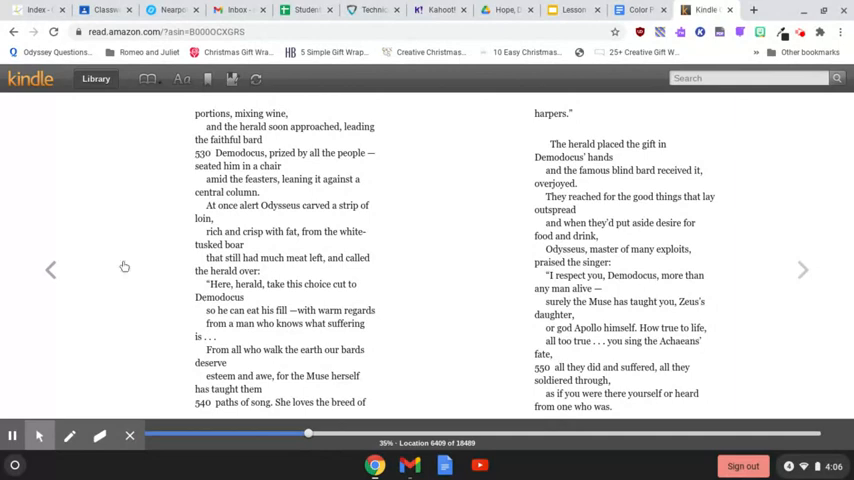
mouse_move(814, 207)
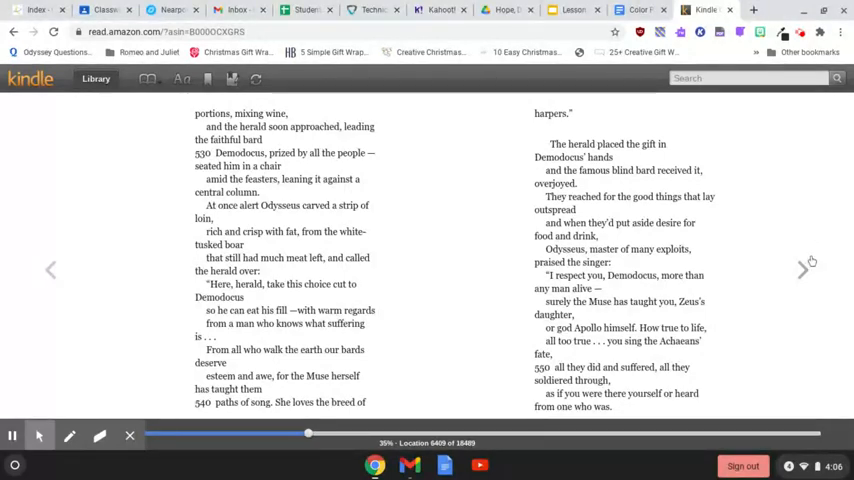
Turn The Odyssey forward to the spread opening at line 552 on the wooden horse
click(805, 270)
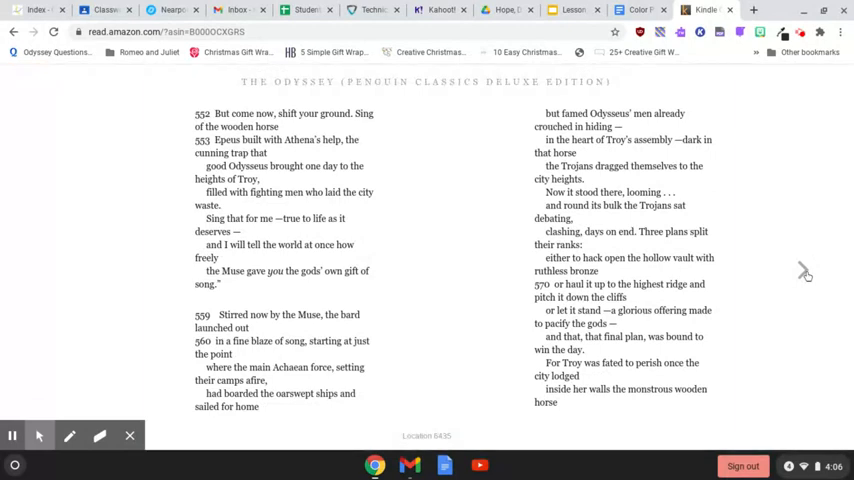